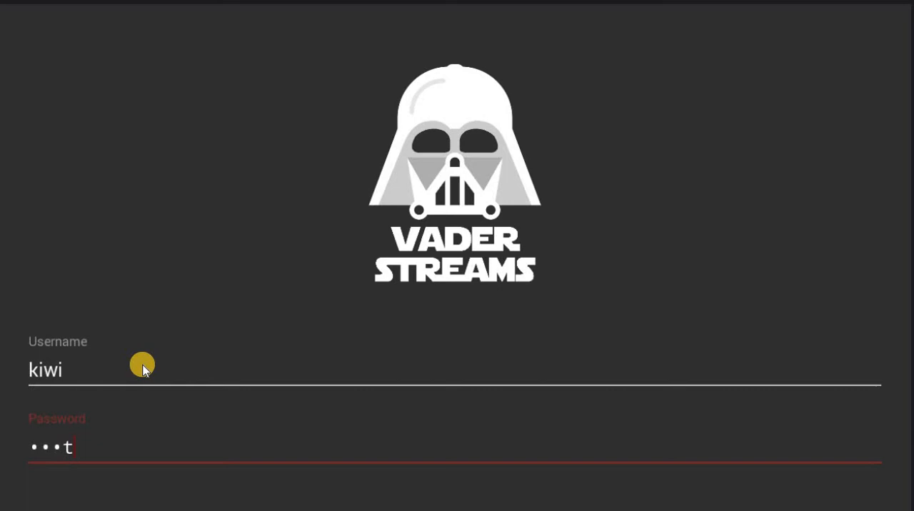
Submit the entered username and password to log into Vader Streams
left_click(457, 466)
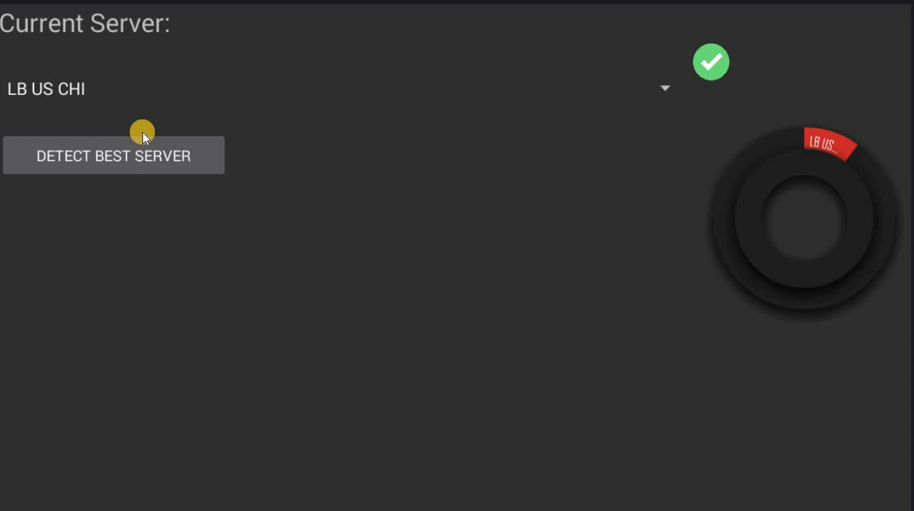
mouse_move(710, 88)
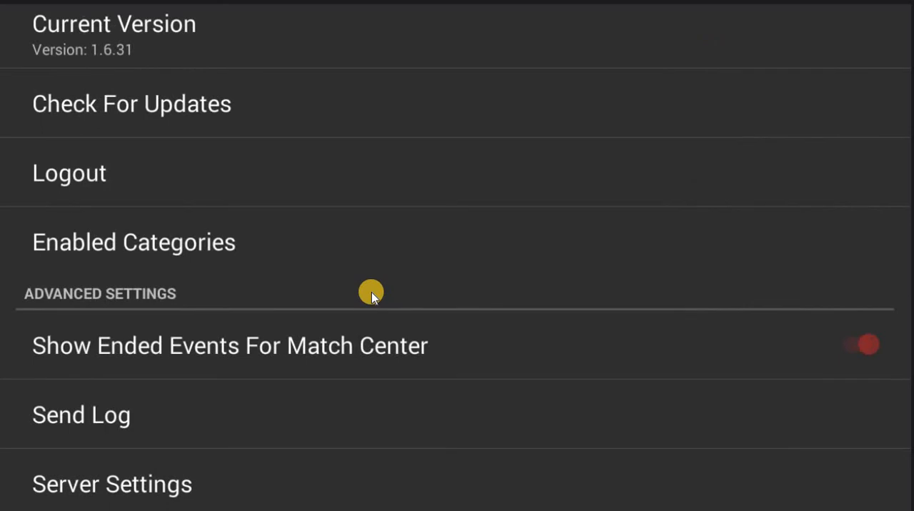
mouse_move(214, 243)
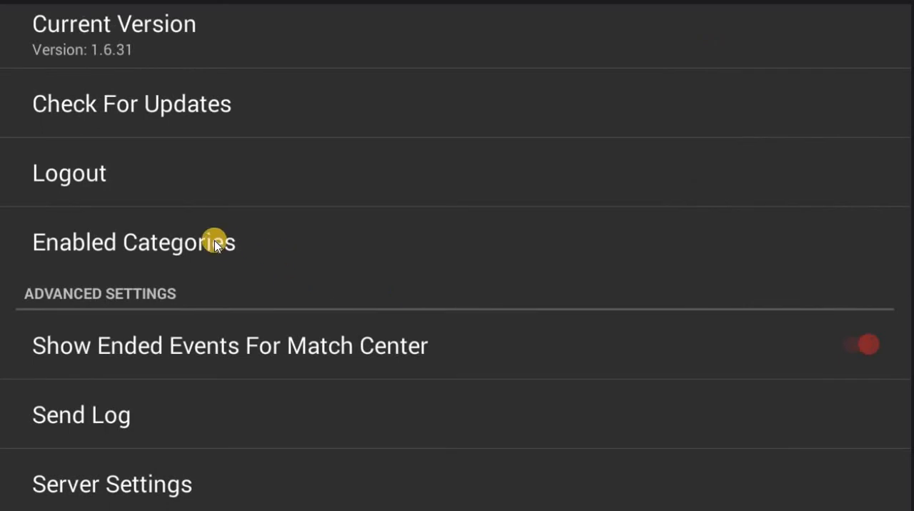
Enable the Ireland category in the Enabled Categories list
left_click(133, 242)
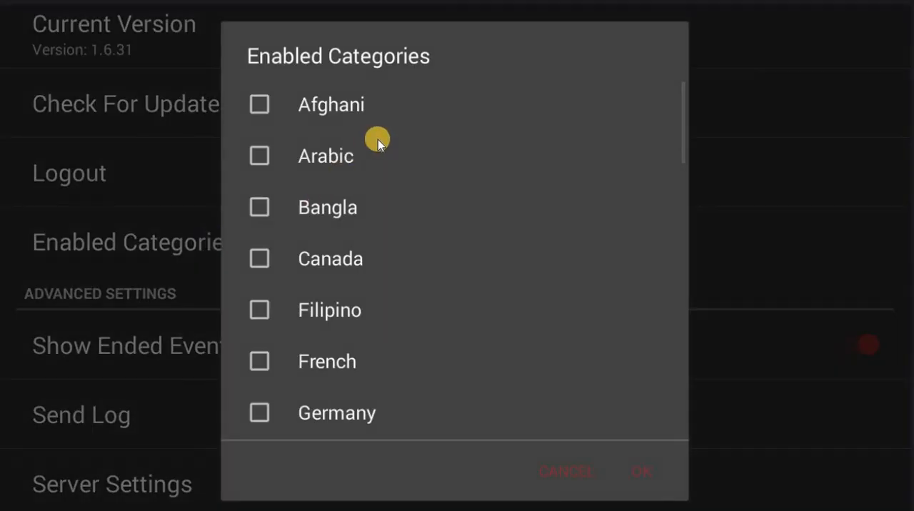
scroll("down", 3)
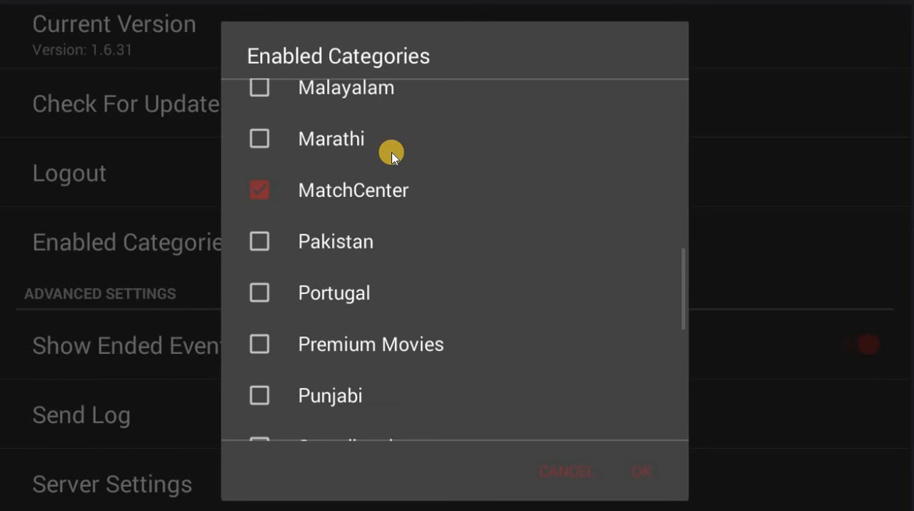
scroll("down", 3)
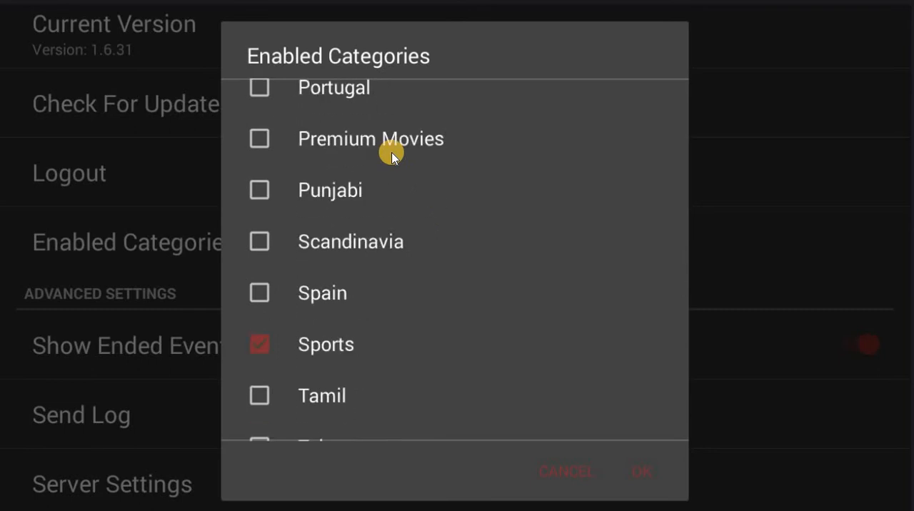
scroll("down", 3)
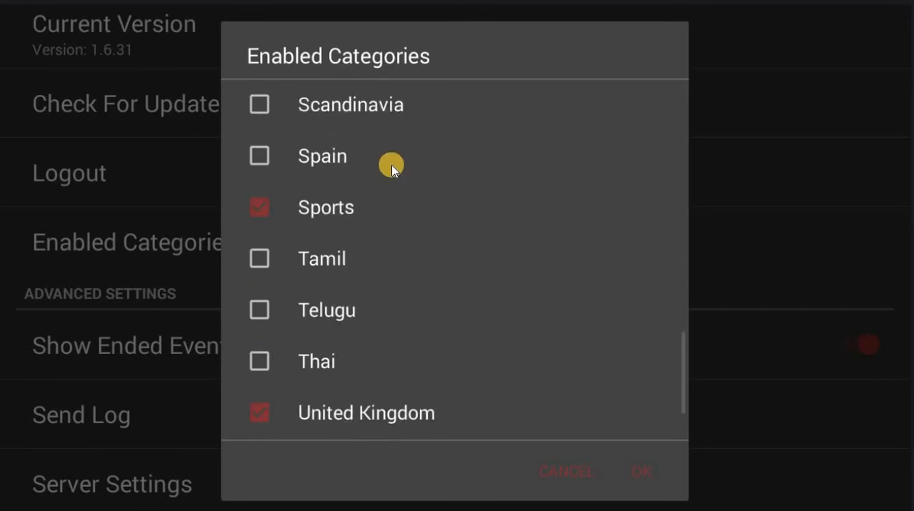
scroll("down", 3)
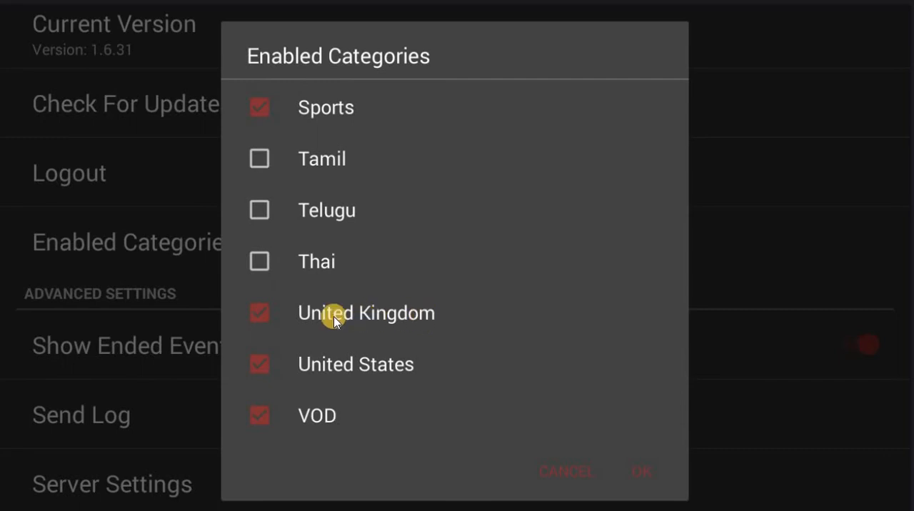
mouse_move(351, 367)
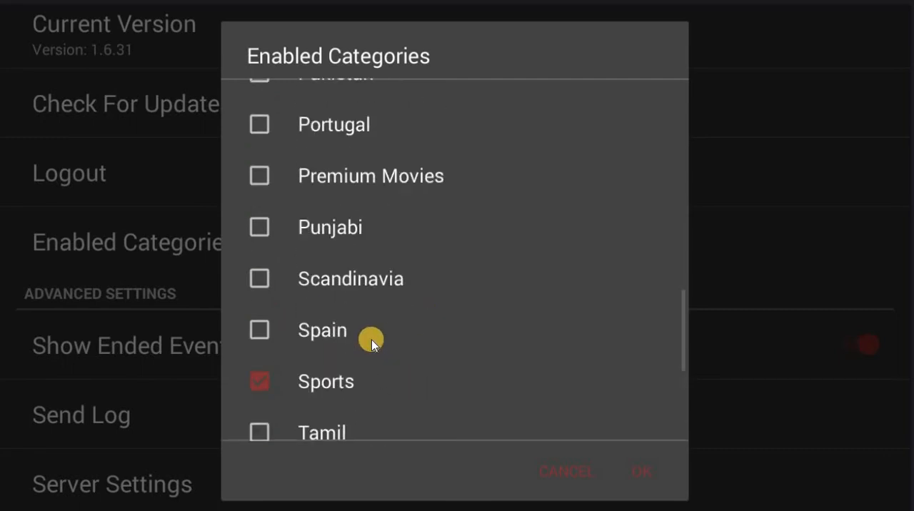
scroll("up", 3)
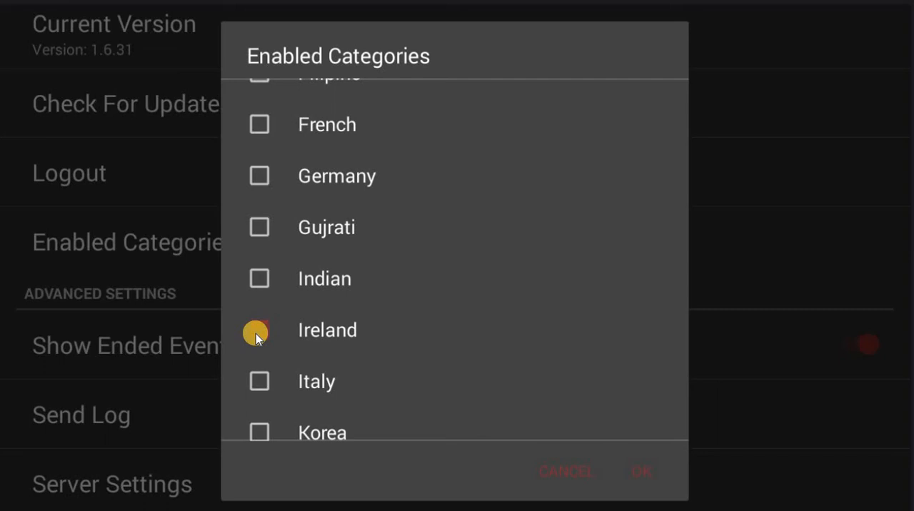
left_click(641, 471)
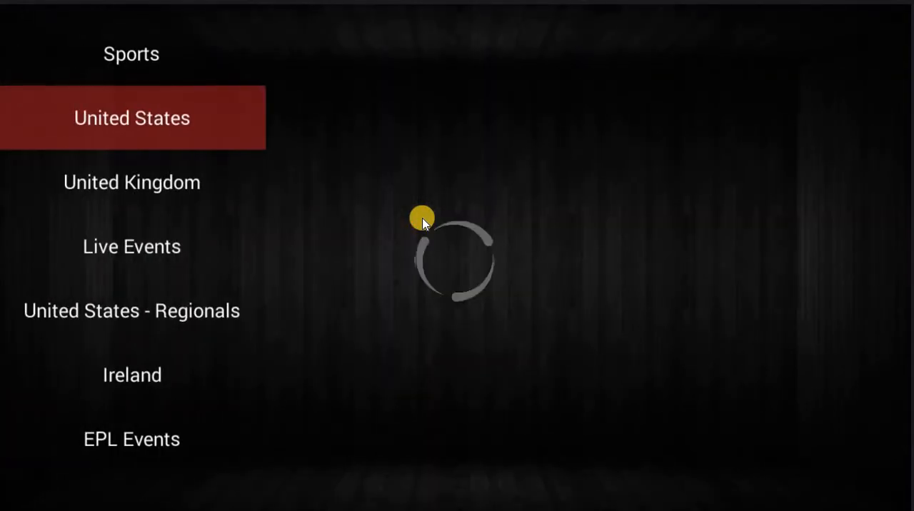
Browse the Live TV category list down to Ireland
left_click(132, 117)
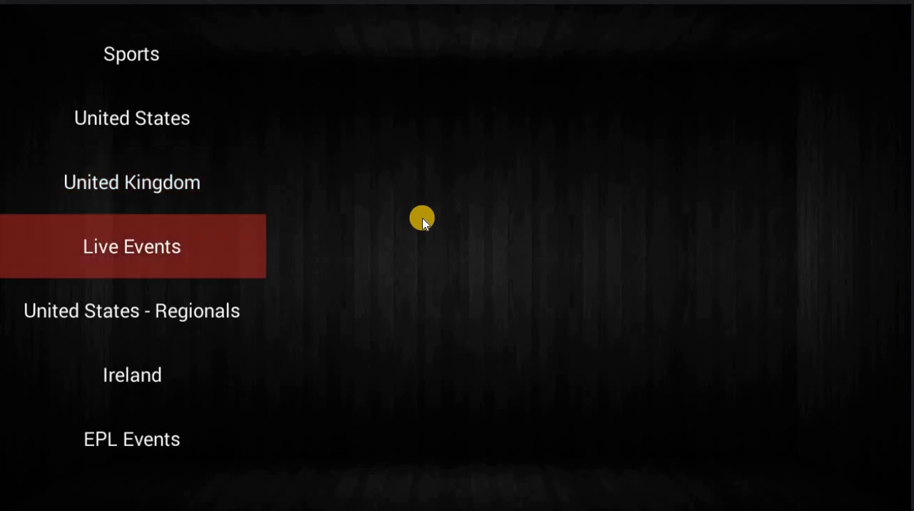
key("Down")
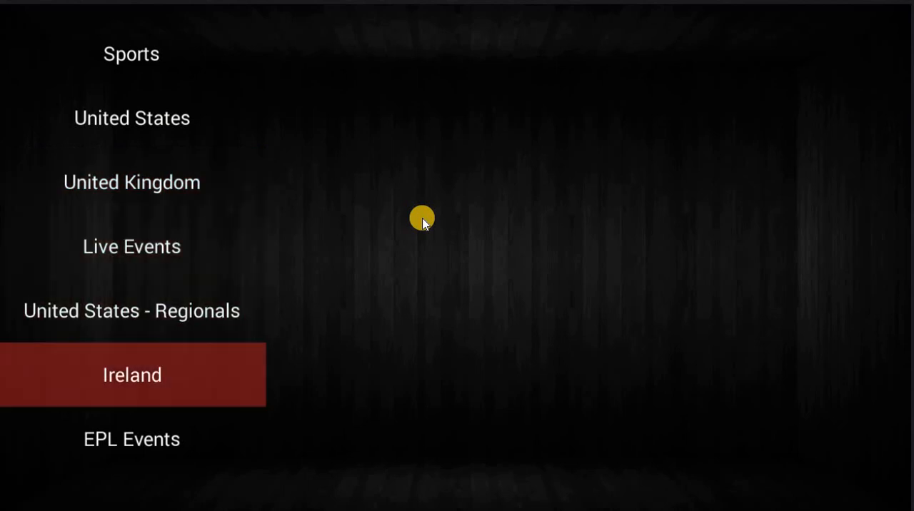